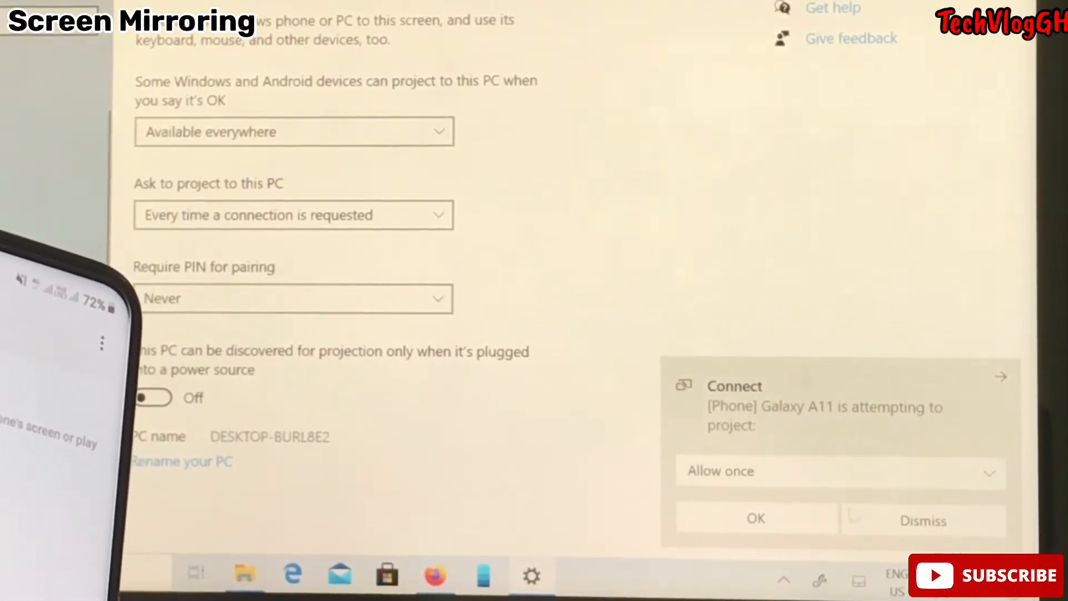
Reveal the Connect notification's permission choices: Always allow, Allow once, Block once, Always block.
left_click(839, 471)
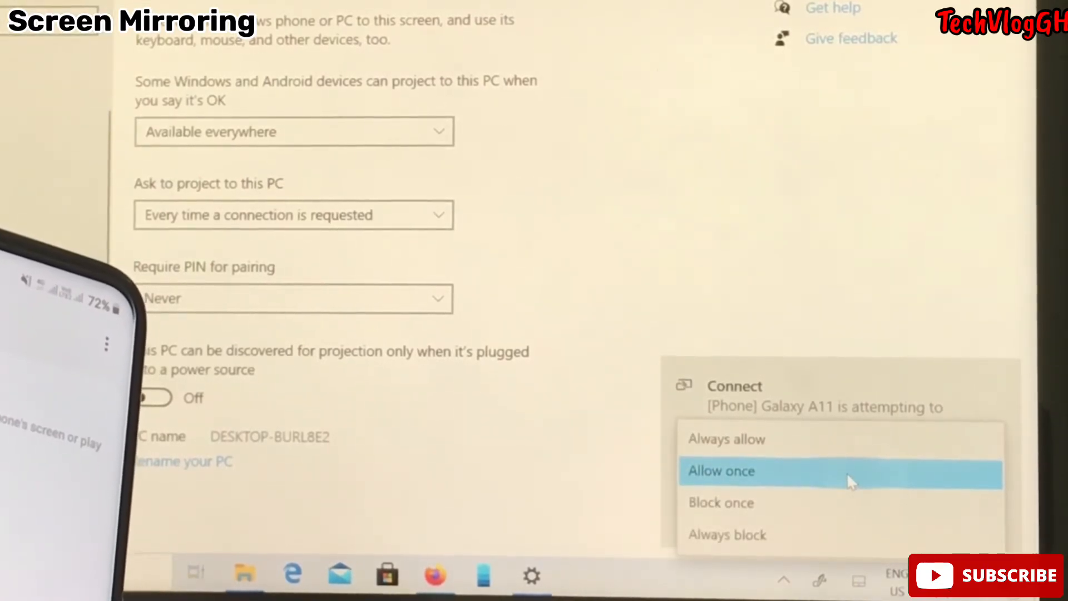
mouse_move(773, 514)
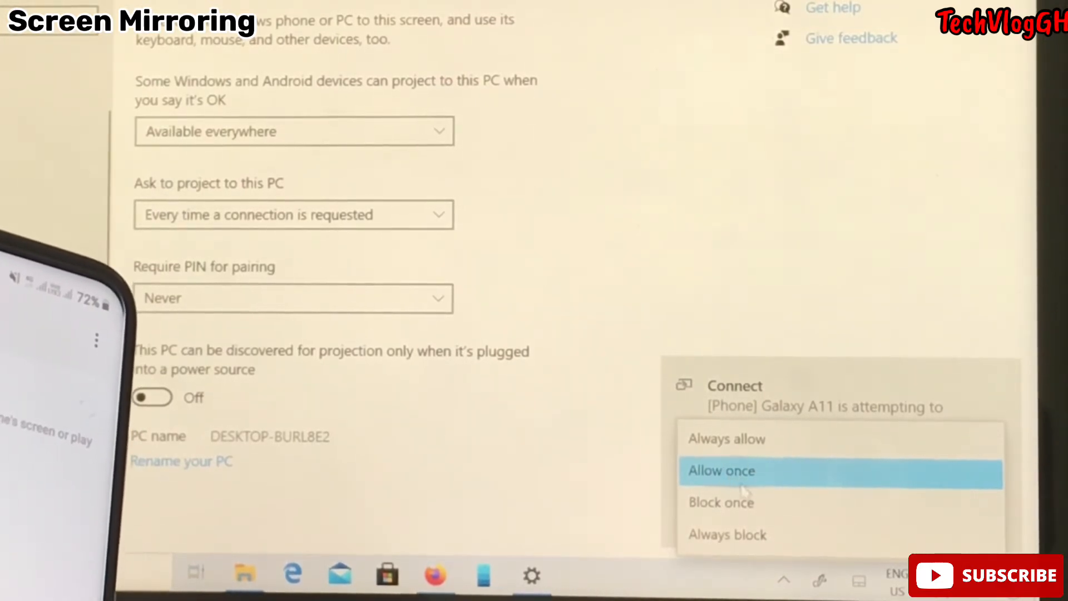
Allow the Galaxy A11 to project once, launching Connect with DESKTOP-BURL8E2 ready to mirror.
left_click(721, 469)
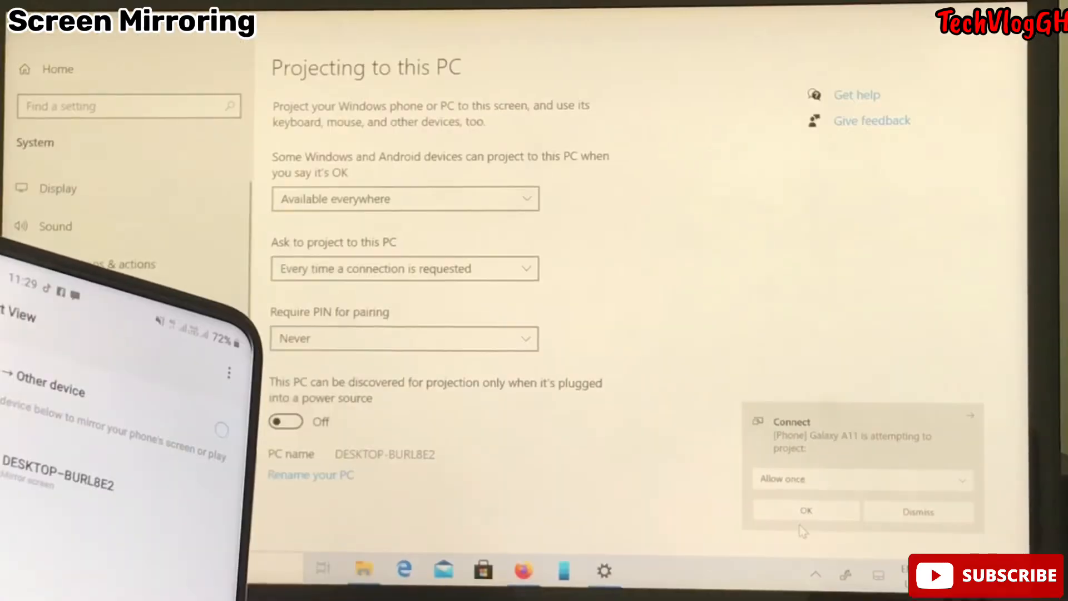
left_click(806, 511)
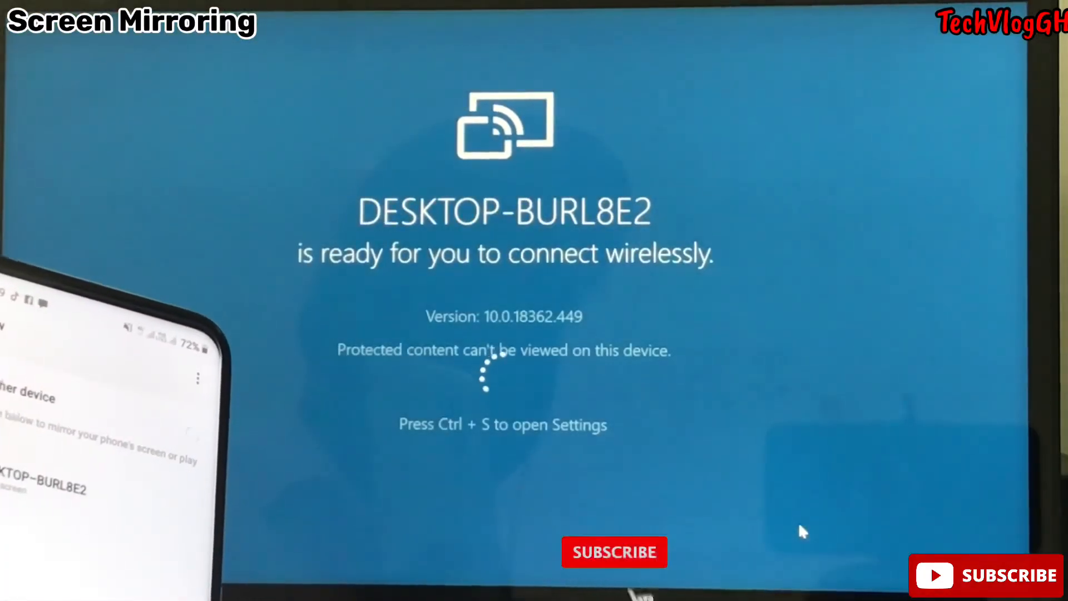